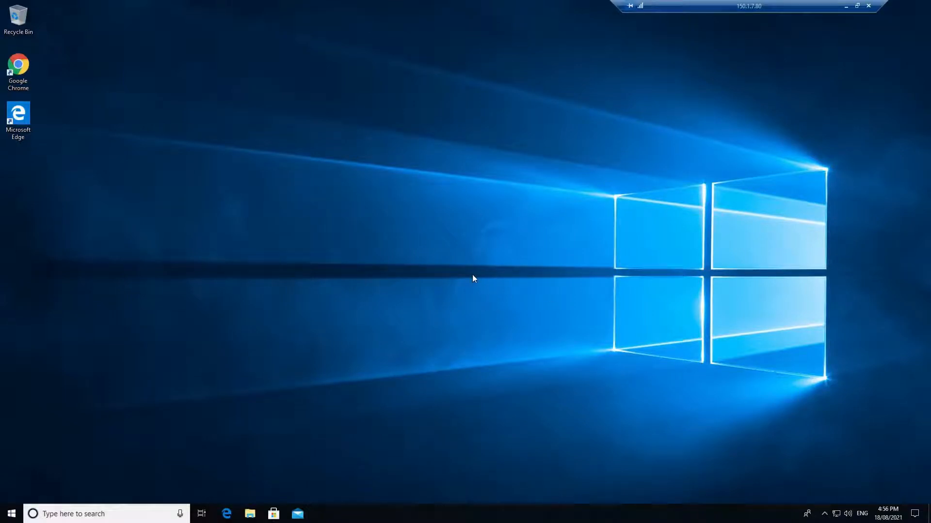
{"action": "mouse_move", "coordinate": [476, 281]}
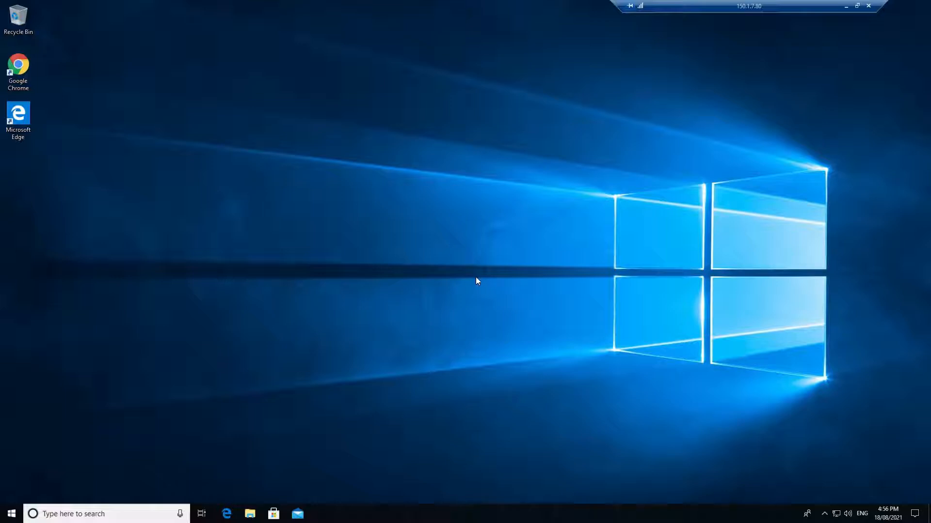
{"action": "mouse_move", "coordinate": [476, 283]}
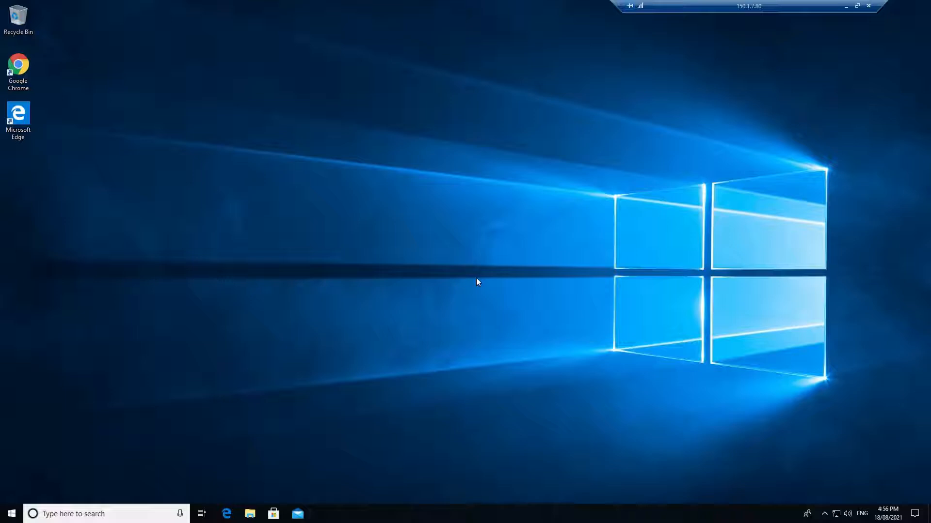
{"action": "mouse_move", "coordinate": [407, 301]}
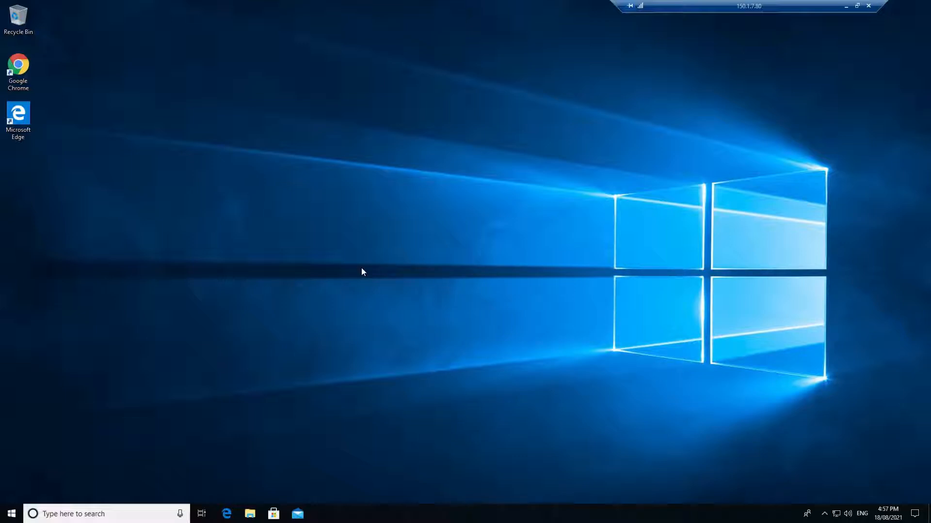
{"action": "mouse_move", "coordinate": [271, 234]}
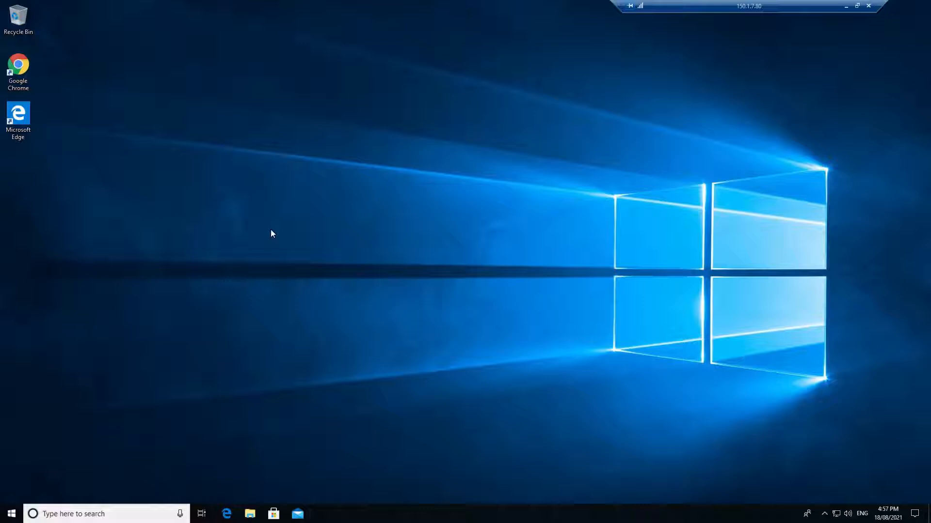
{"action": "mouse_move", "coordinate": [24, 68]}
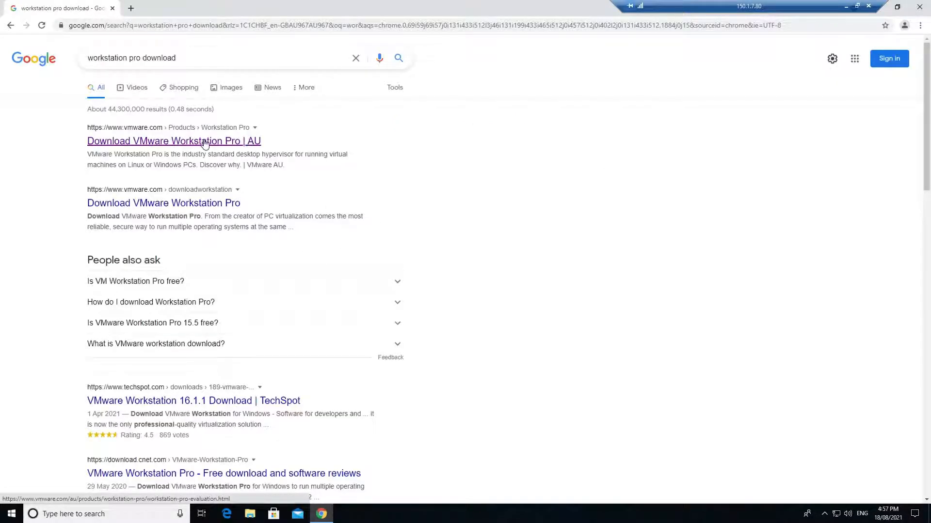
Start the Workstation 16 Pro for Windows download, then open a new Chrome tab
{"action": "left_click", "coordinate": [174, 141]}
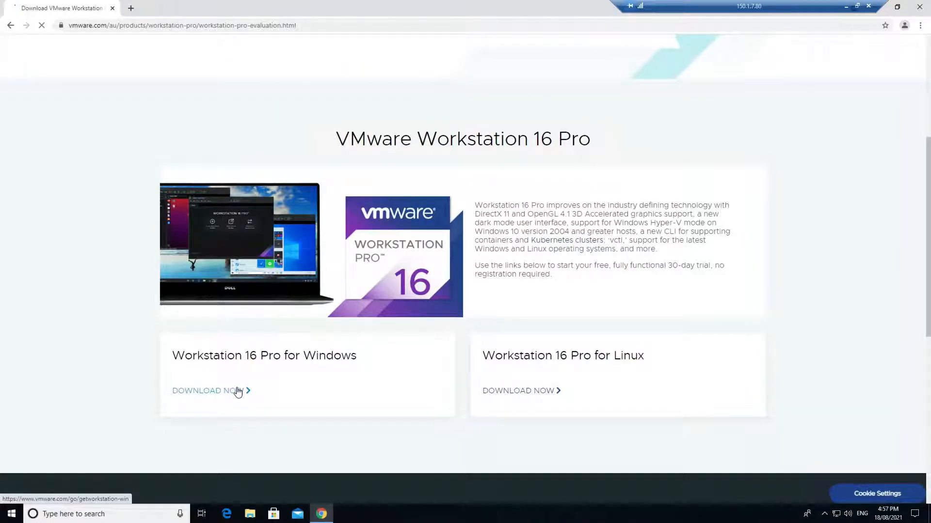
{"action": "left_click", "coordinate": [204, 391]}
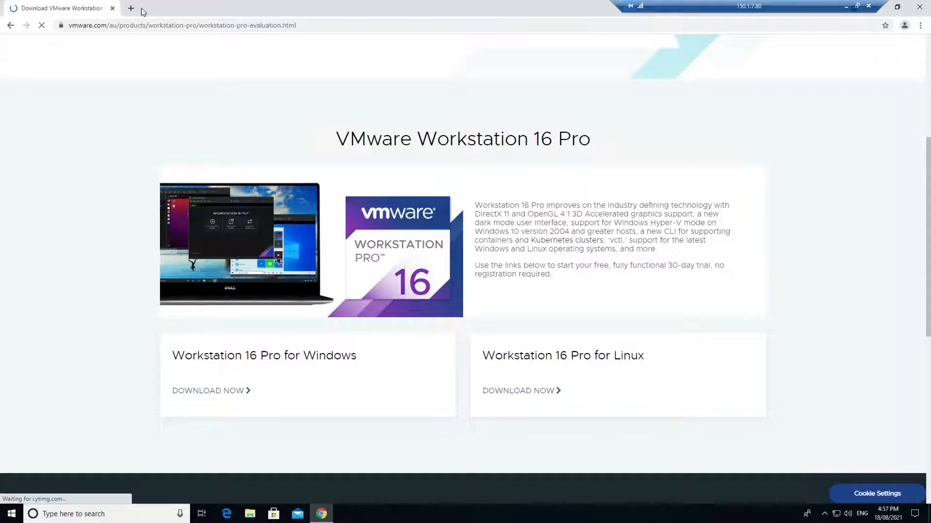
{"action": "left_click", "coordinate": [130, 8]}
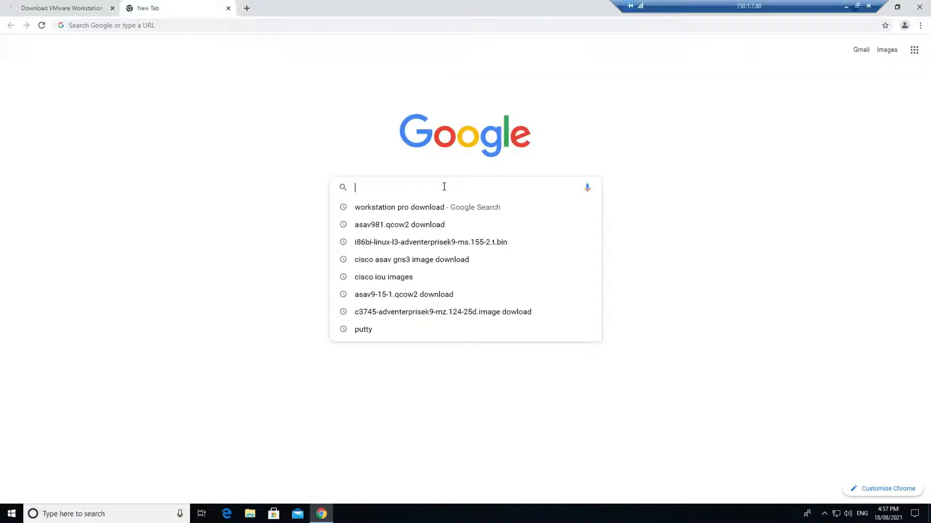
Search 'gns3 download', start the GNS3 Windows download, dismiss the login notice, then go to the GNS3 VM
{"action": "type", "text": "gns3 download"}
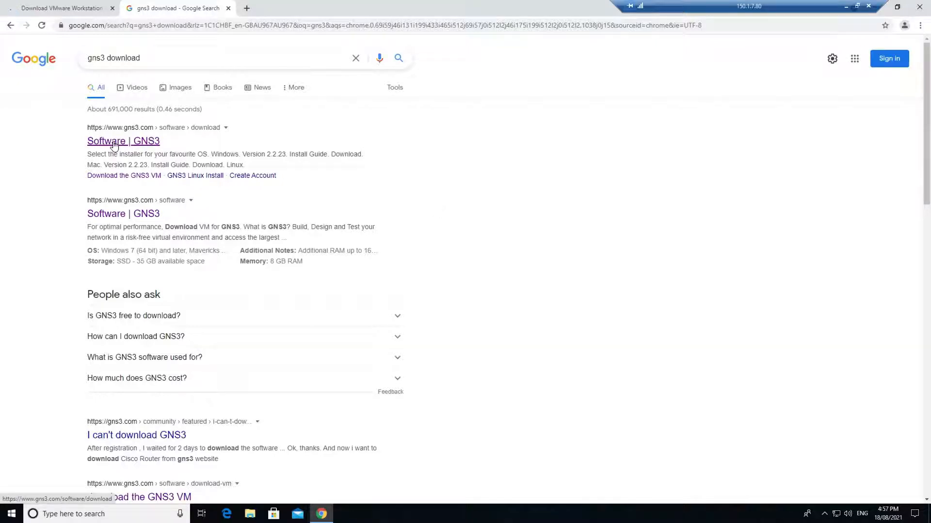
{"action": "left_click", "coordinate": [122, 140]}
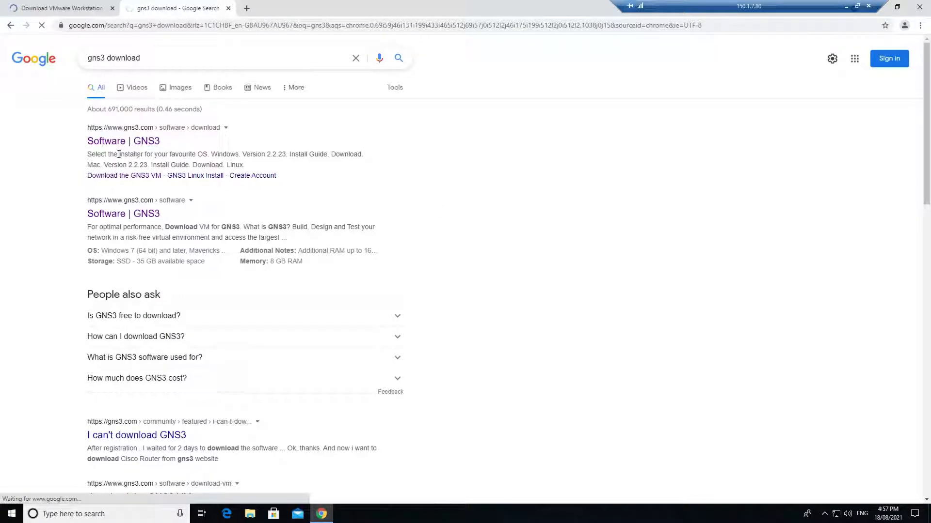
{"action": "left_click", "coordinate": [124, 140]}
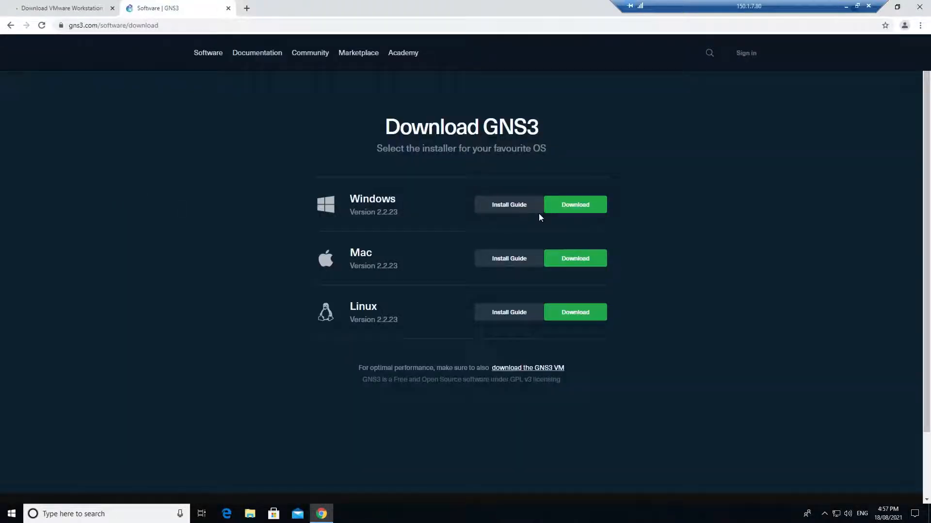
{"action": "left_click", "coordinate": [573, 204]}
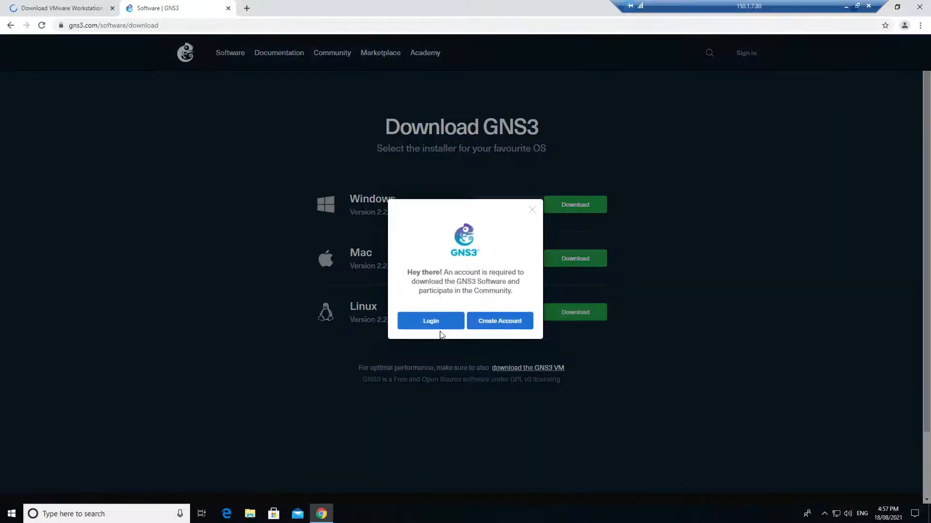
{"action": "left_click", "coordinate": [531, 210]}
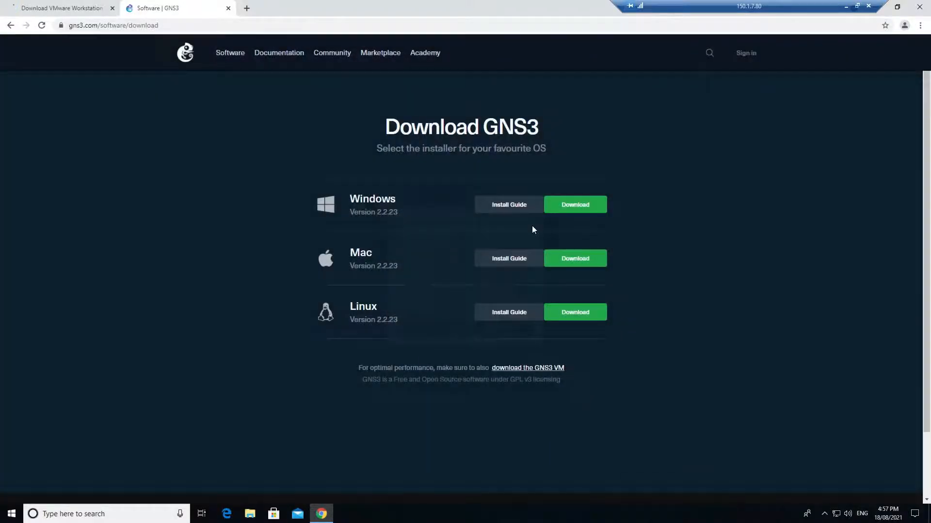
{"action": "mouse_move", "coordinate": [735, 140]}
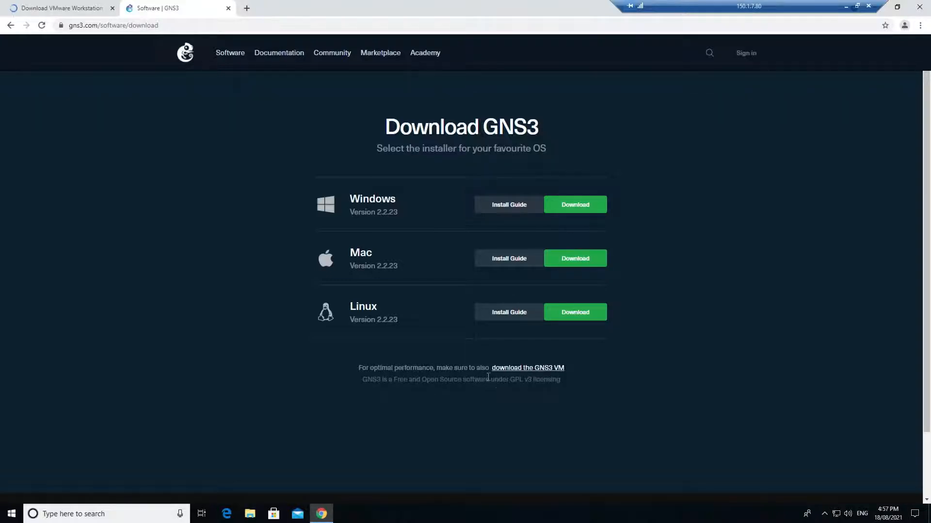
{"action": "left_click", "coordinate": [527, 368]}
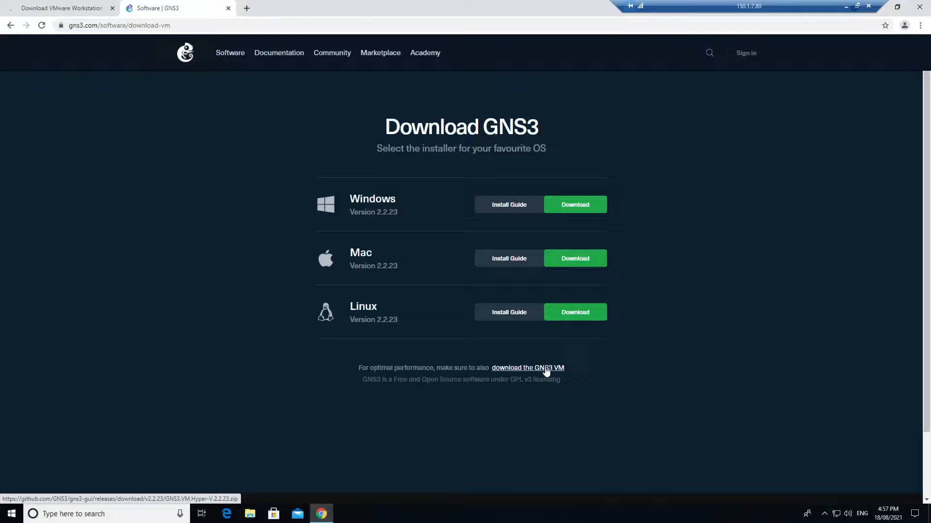
Load the GNS3 VM options (VirtualBox, VMware, ESXi, Hyper-V) and open File Explorer
{"action": "left_click", "coordinate": [527, 368]}
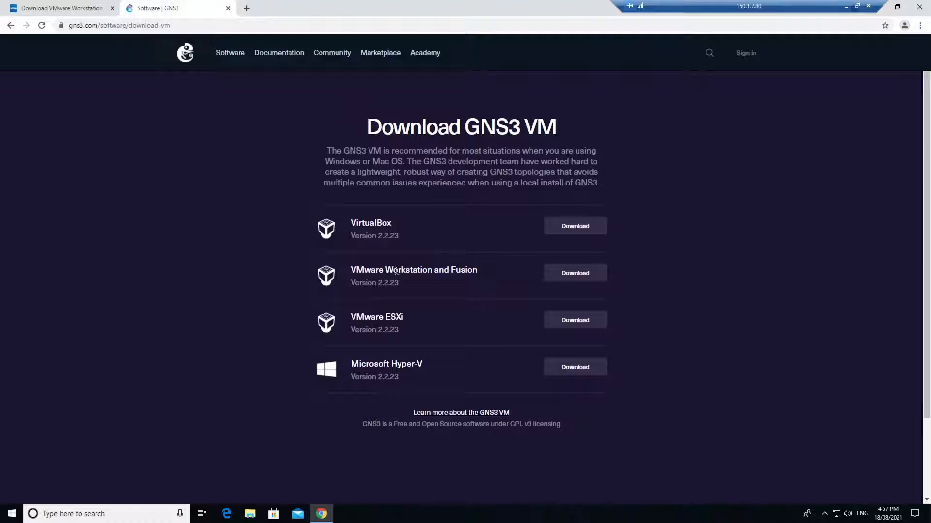
{"action": "mouse_move", "coordinate": [564, 281]}
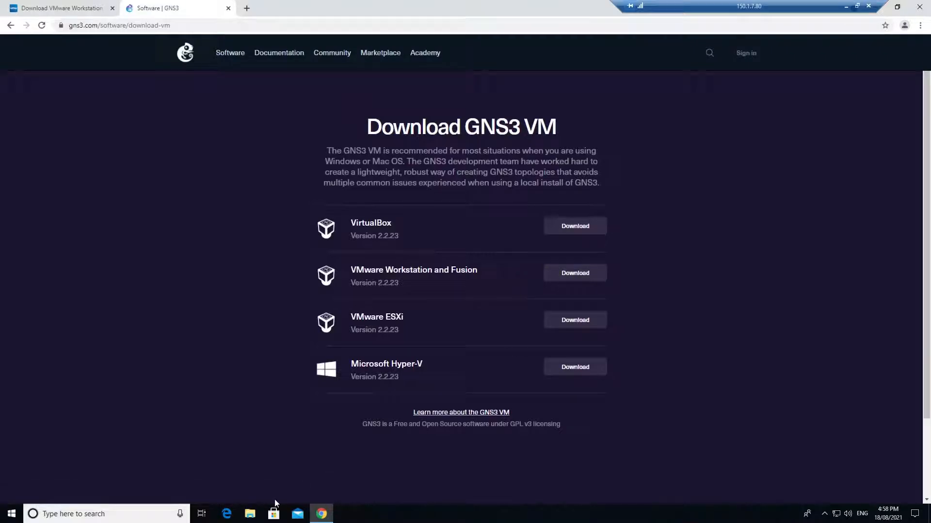
{"action": "left_click", "coordinate": [249, 514]}
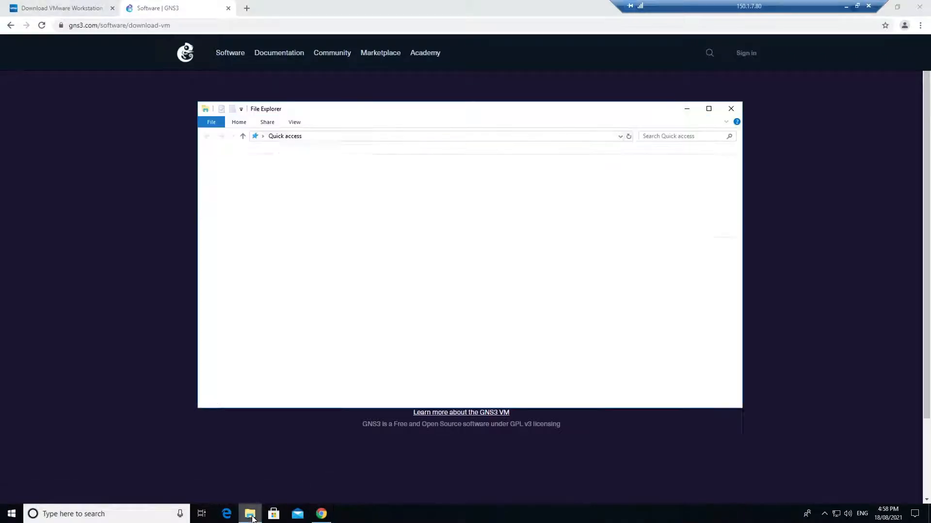
Launch the VMware installer from Downloads, hide File Explorer, and close the browser
{"action": "left_click", "coordinate": [237, 180]}
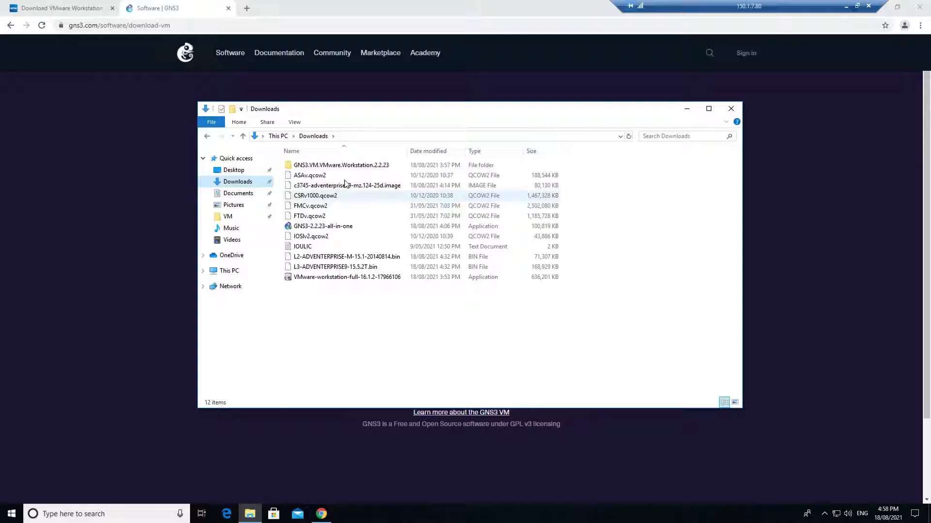
{"action": "double_click", "coordinate": [341, 164]}
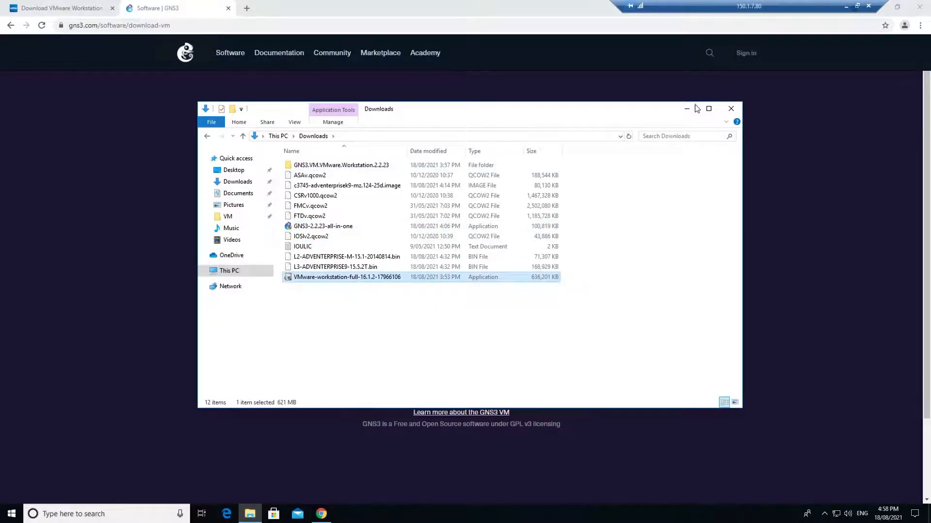
{"action": "left_click", "coordinate": [731, 108]}
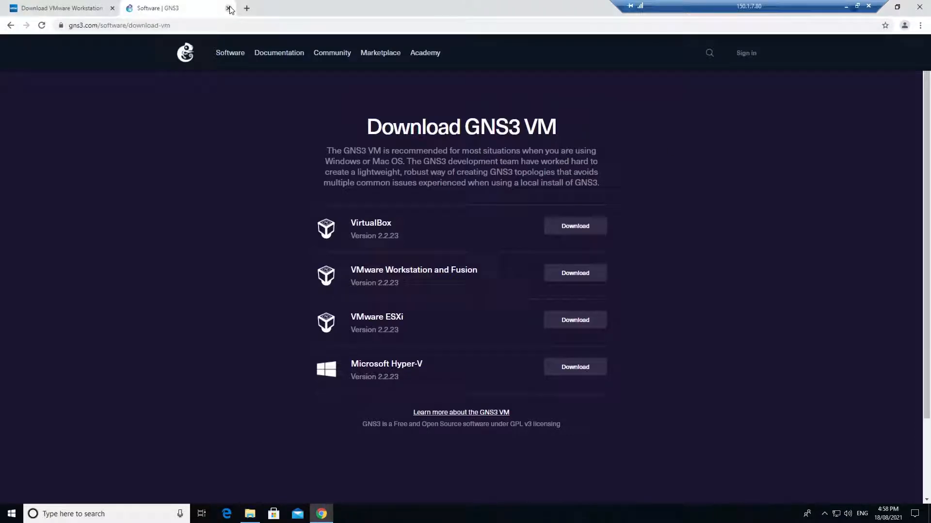
{"action": "left_click", "coordinate": [246, 7]}
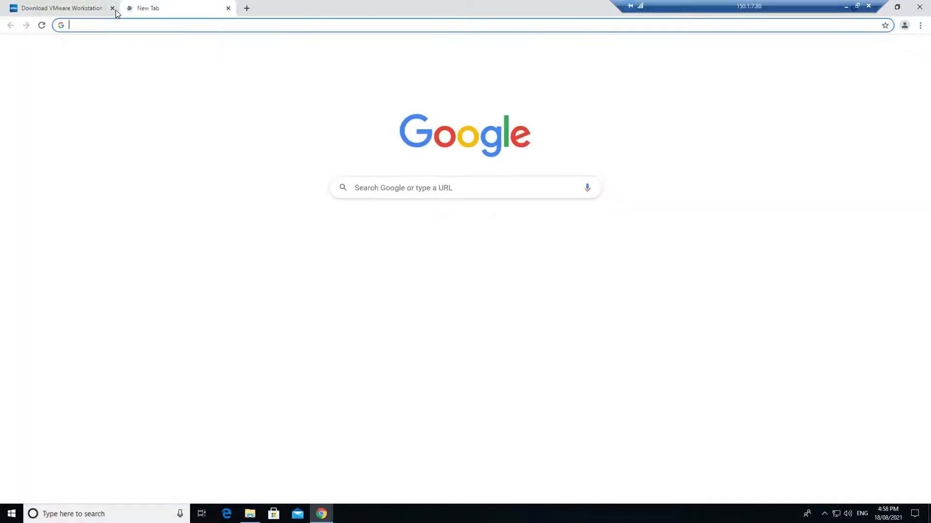
{"action": "left_click", "coordinate": [112, 8]}
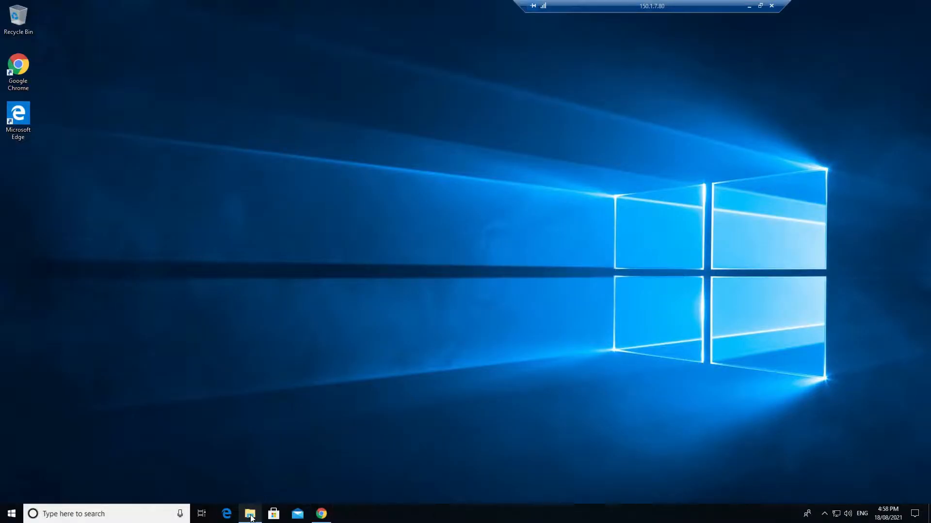
Run the VMware-workstation-full installer from Downloads as administrator, approving the UAC prompt
{"action": "left_click", "coordinate": [249, 513]}
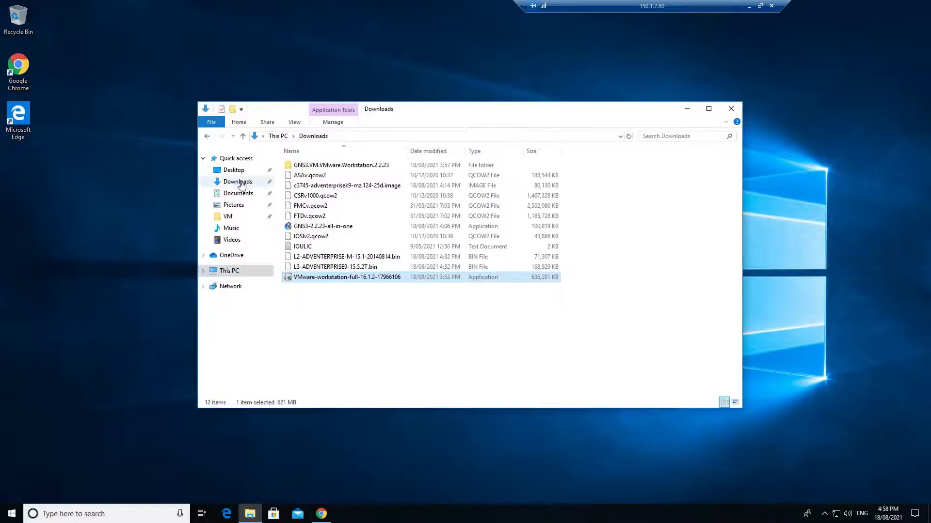
{"action": "right_click", "coordinate": [347, 276]}
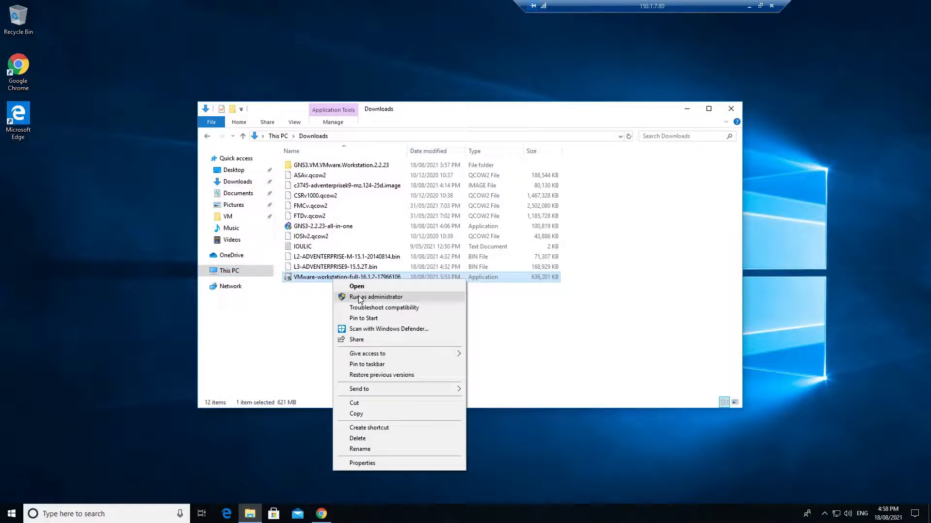
{"action": "left_click", "coordinate": [375, 296]}
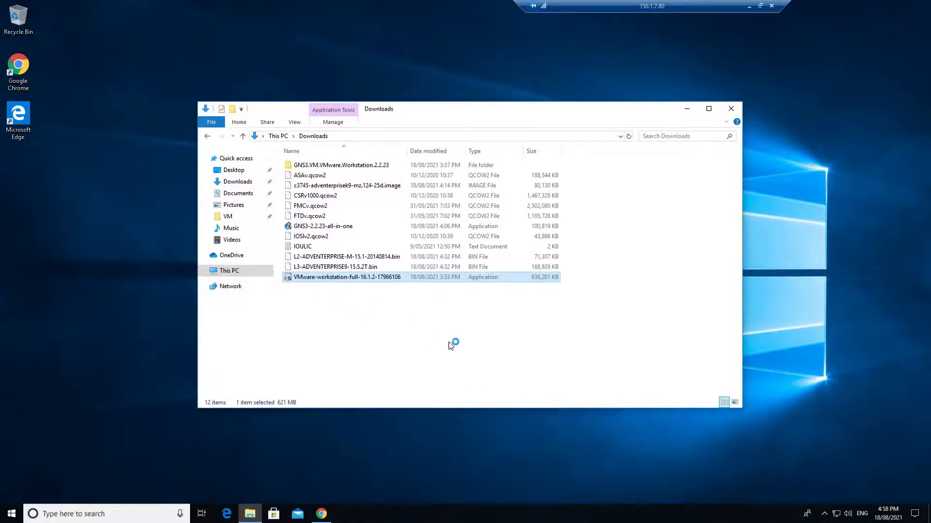
{"action": "double_click", "coordinate": [346, 277]}
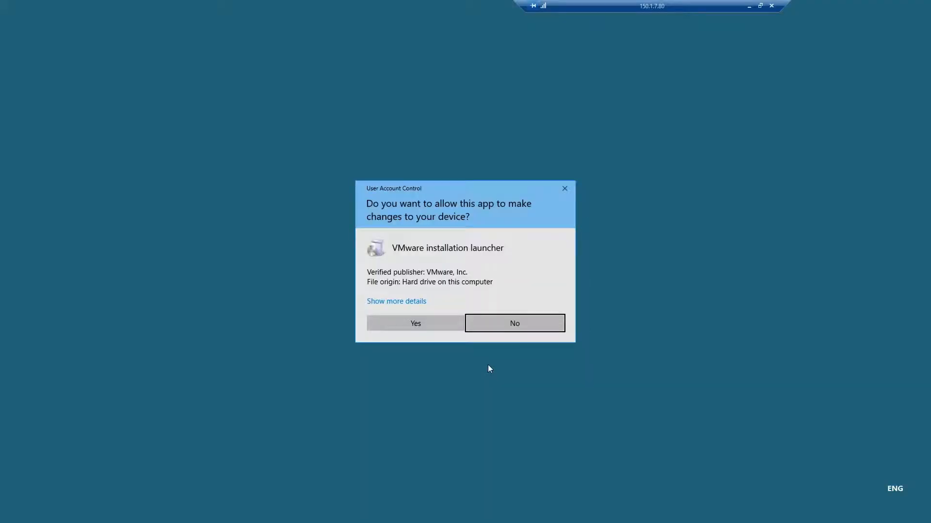
{"action": "left_click", "coordinate": [415, 323]}
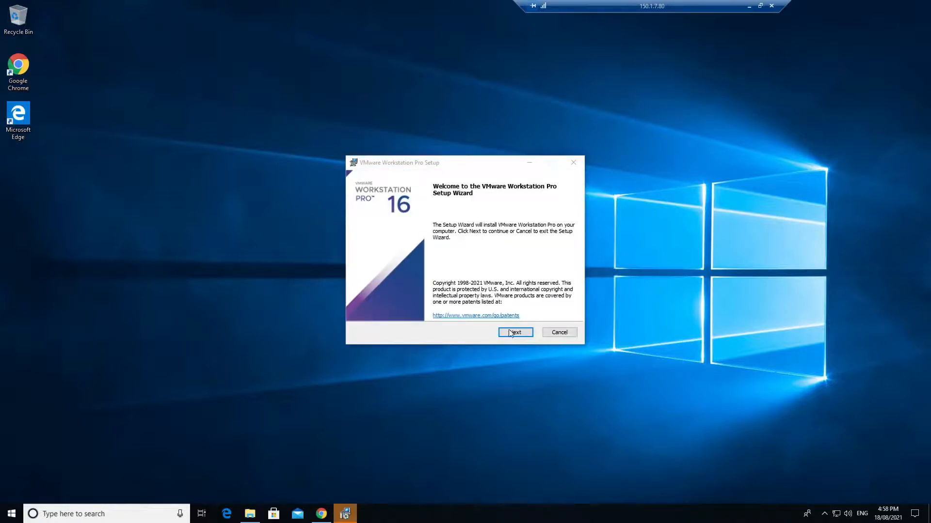
Accept the EULA, keep default location, updates and shortcuts, and untick the Customer Experience Improvement Program
{"action": "left_click", "coordinate": [514, 333]}
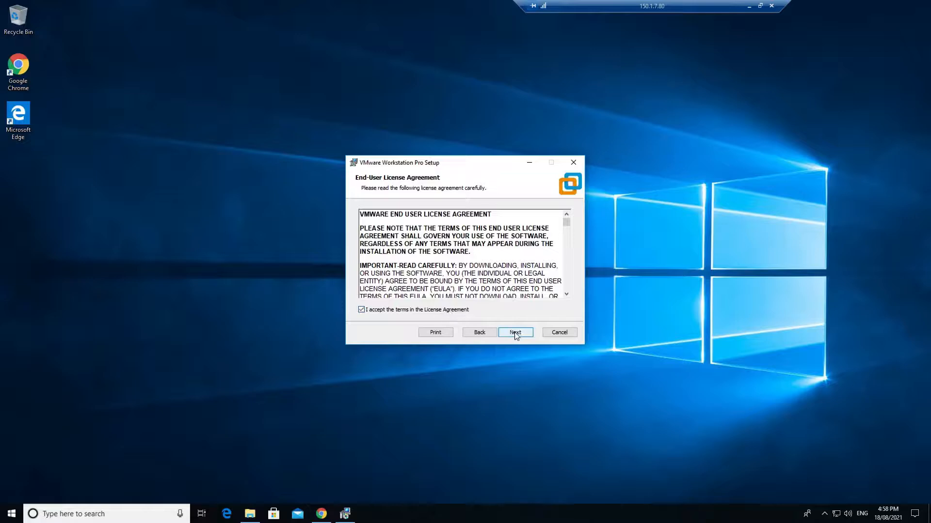
{"action": "left_click", "coordinate": [514, 333]}
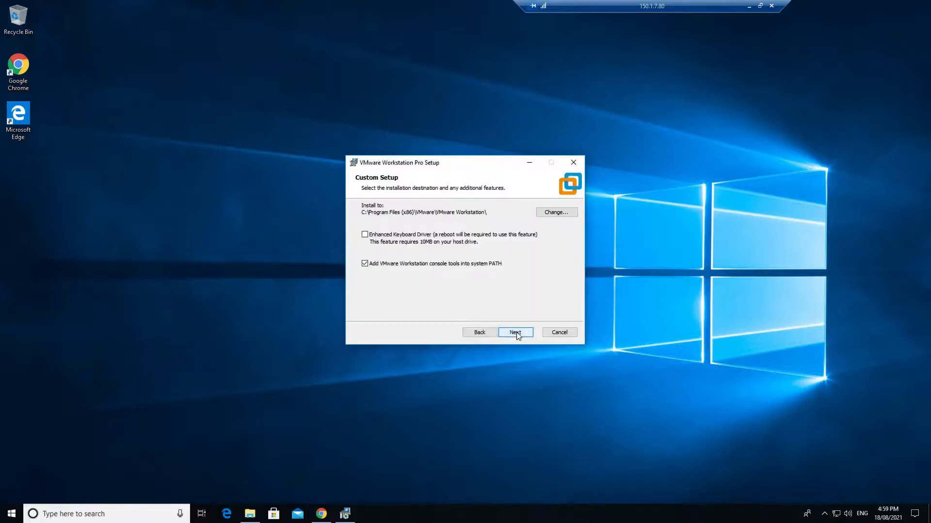
{"action": "left_click", "coordinate": [514, 332]}
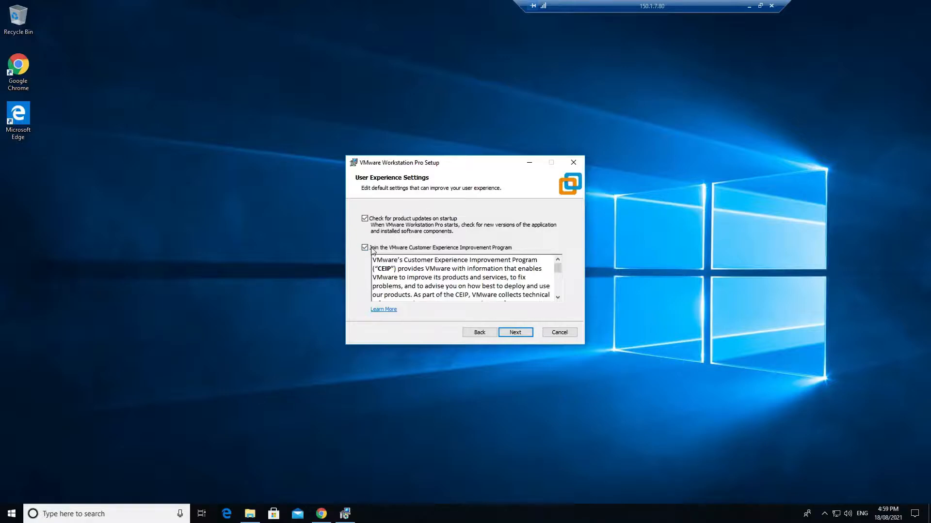
{"action": "left_click", "coordinate": [365, 248]}
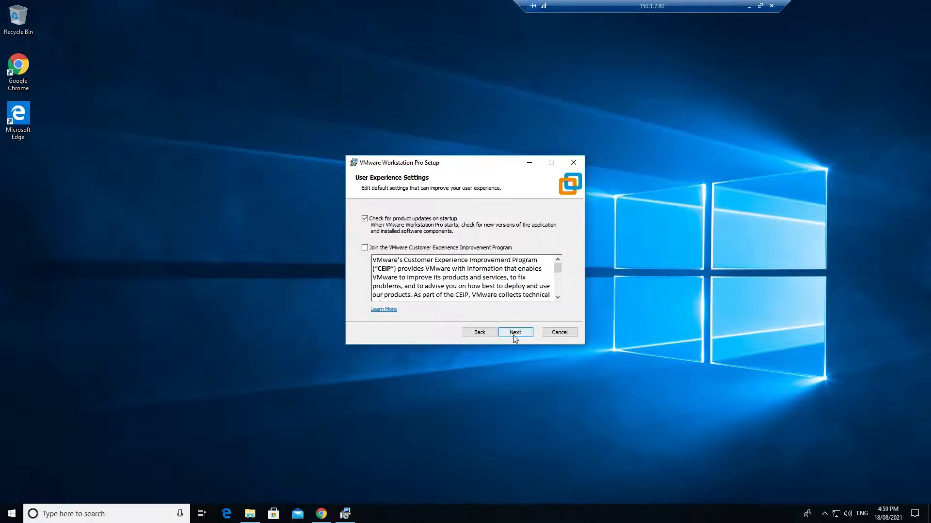
{"action": "left_click", "coordinate": [514, 332]}
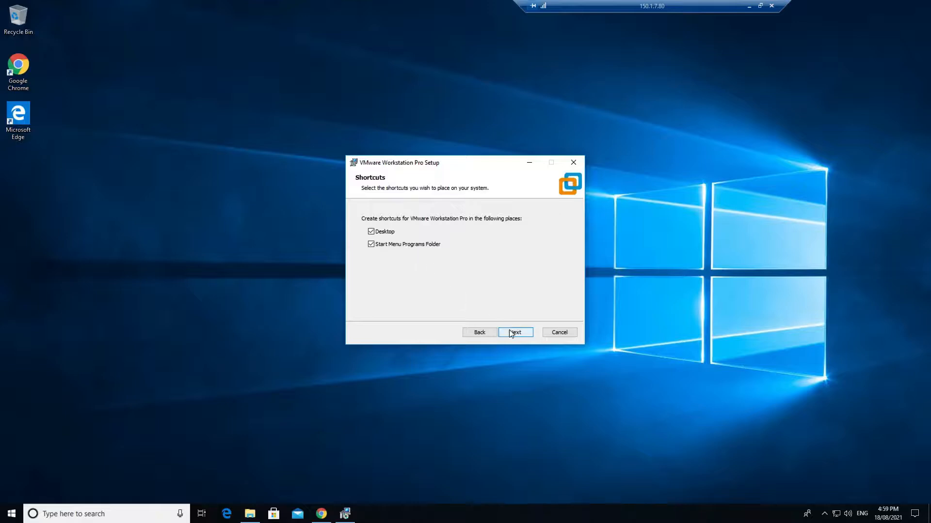
{"action": "left_click", "coordinate": [514, 332]}
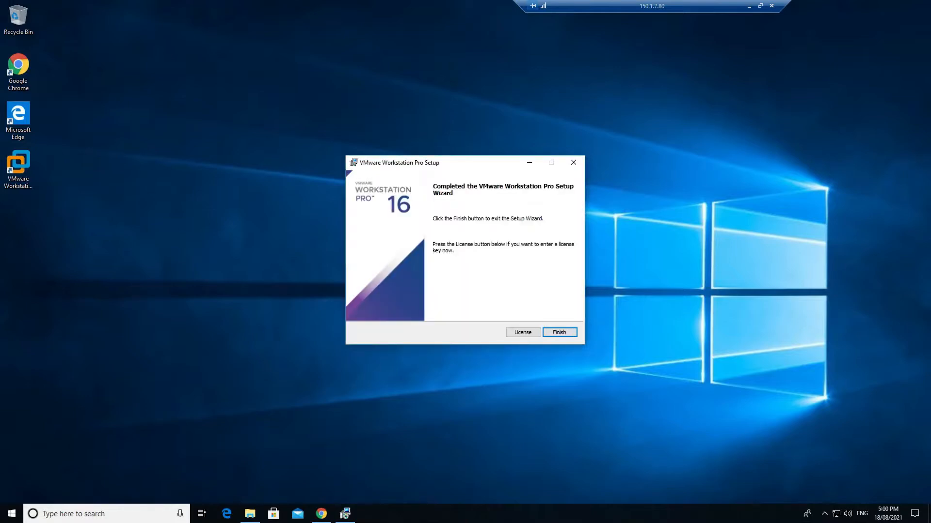
{"action": "mouse_move", "coordinate": [388, 224]}
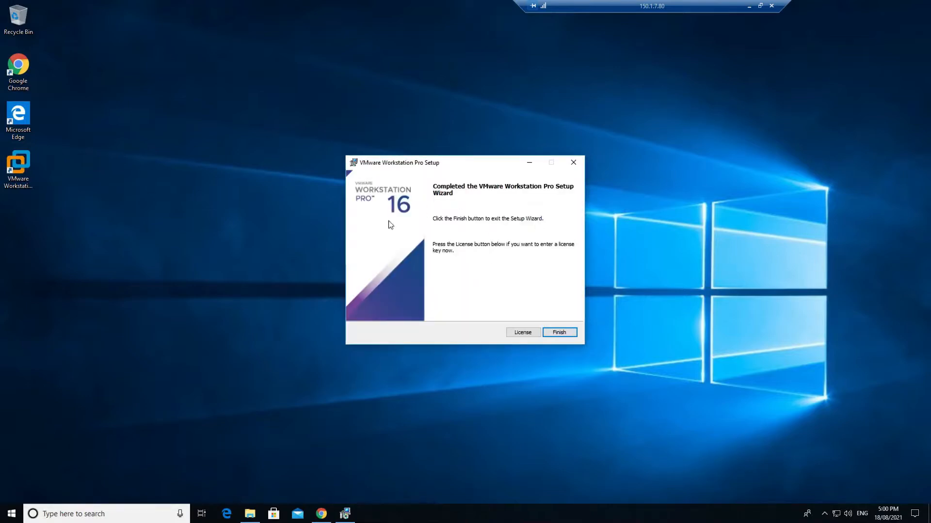
Finish the setup wizard and select the VMware Workstation Pro desktop shortcut
{"action": "left_click", "coordinate": [558, 331]}
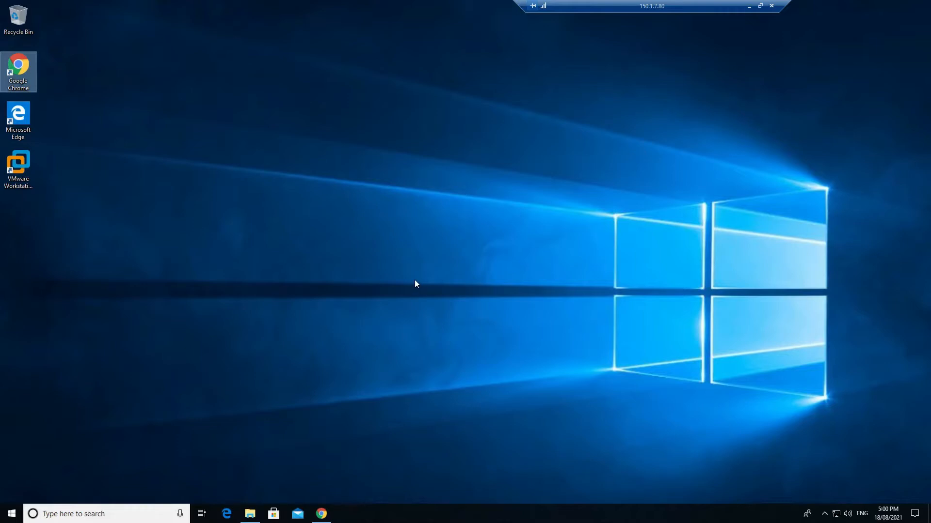
{"action": "mouse_move", "coordinate": [433, 290]}
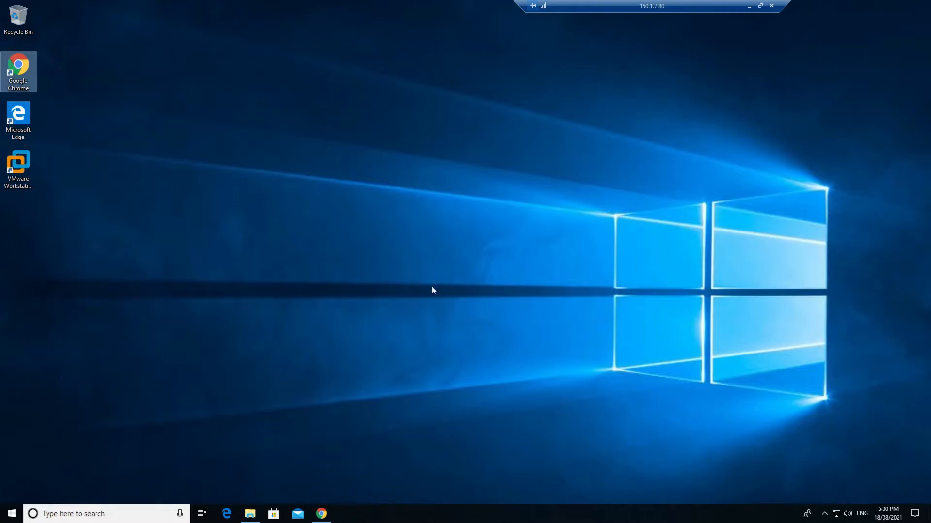
{"action": "mouse_move", "coordinate": [457, 331]}
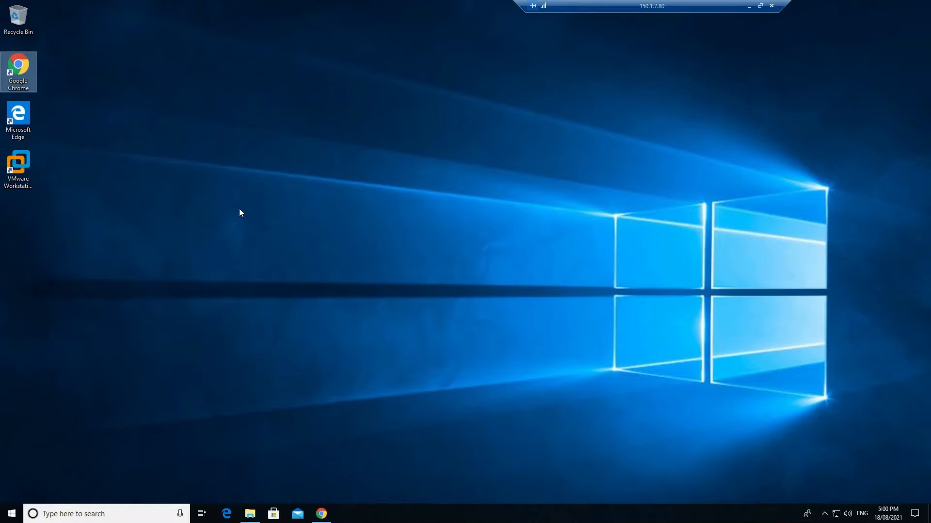
{"action": "mouse_move", "coordinate": [214, 205]}
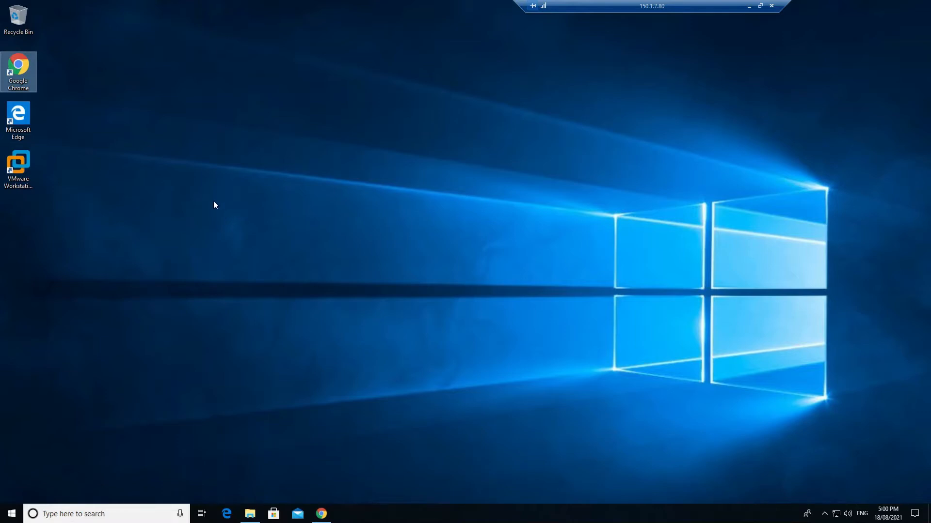
{"action": "left_click", "coordinate": [18, 168]}
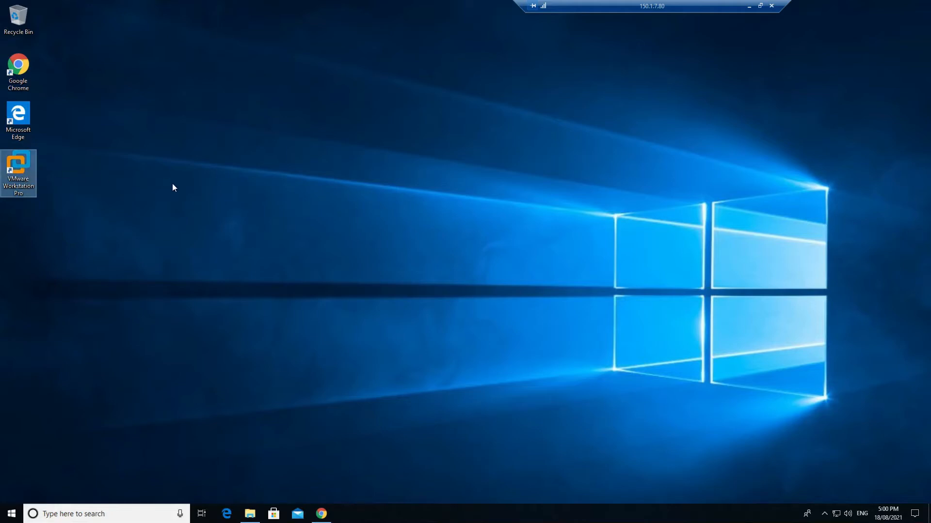
Launch Workstation Pro and open the GNS3 VM details page (8 GB memory, powered off)
{"action": "double_click", "coordinate": [19, 173]}
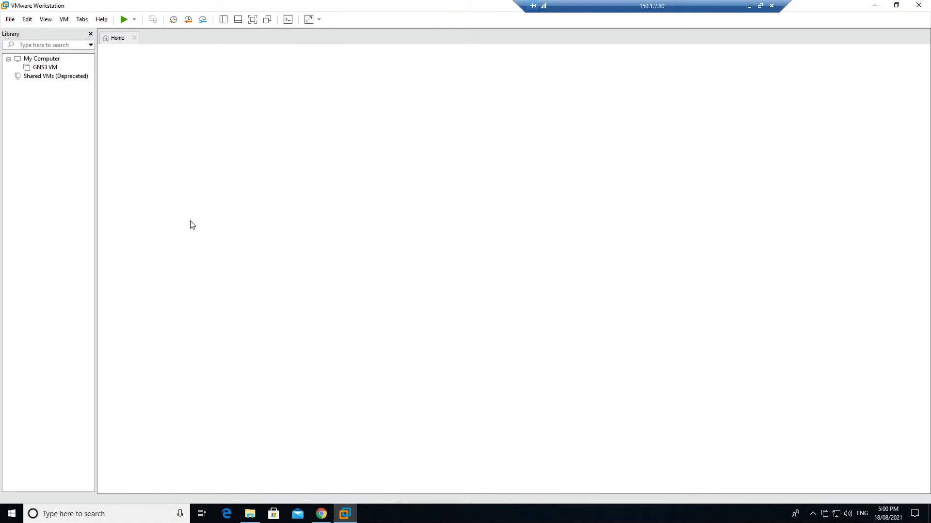
{"action": "double_click", "coordinate": [45, 67]}
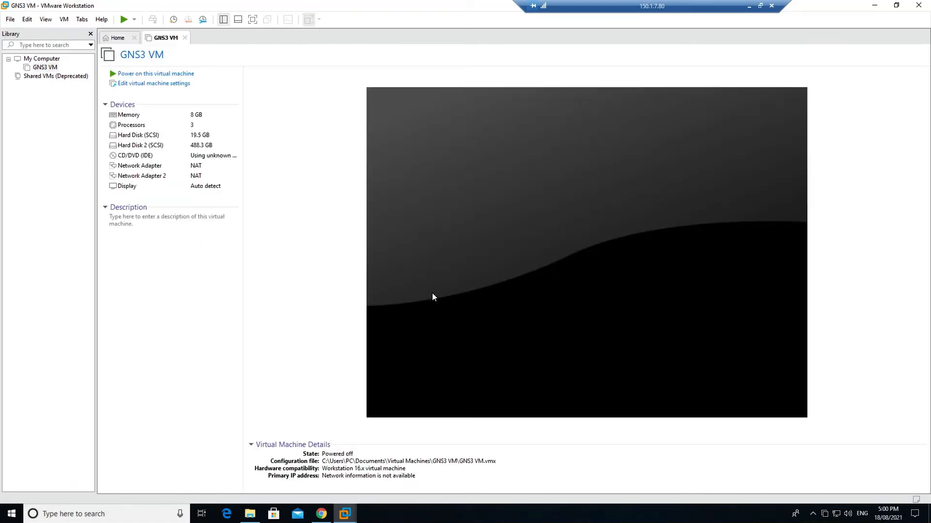
{"action": "mouse_move", "coordinate": [188, 41]}
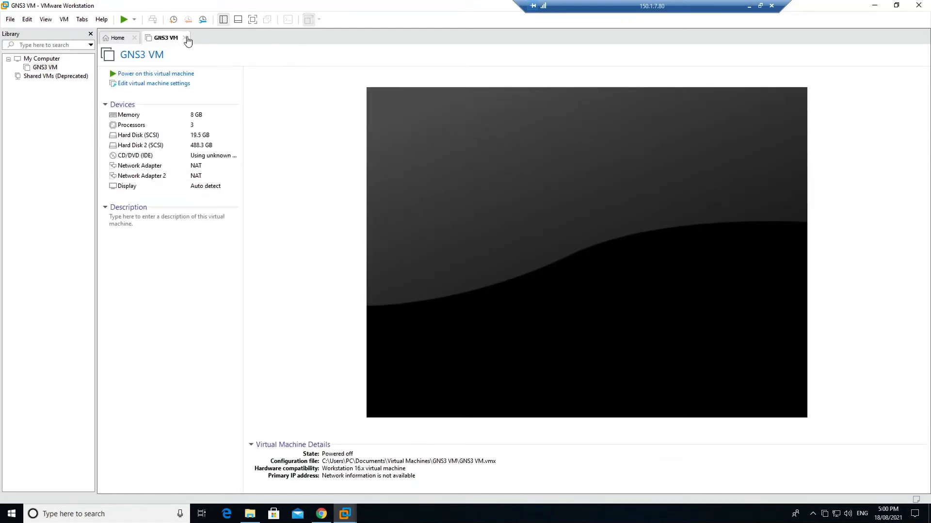